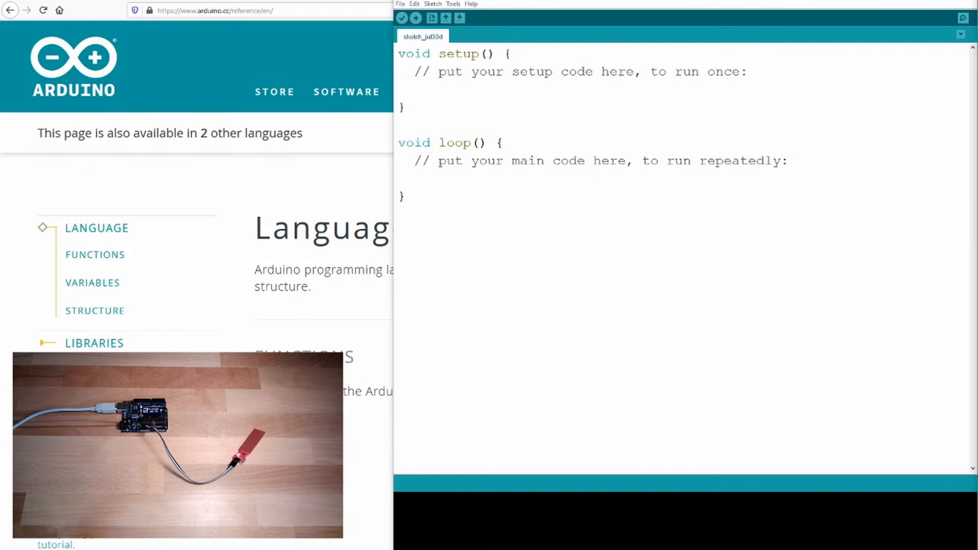
Save the empty sketch via Save As into the Programs folder under a name ending in 37_Level
left_click(400, 4)
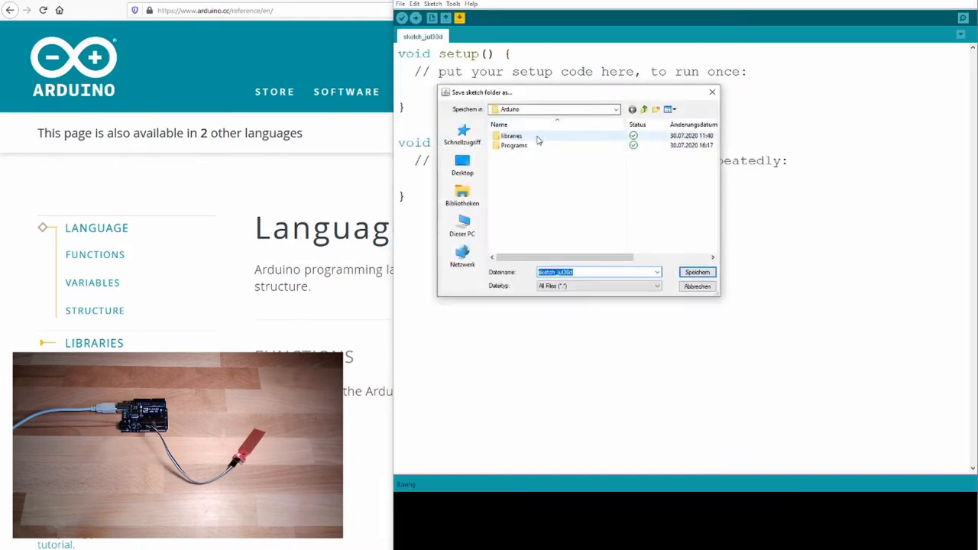
double_click(513, 145)
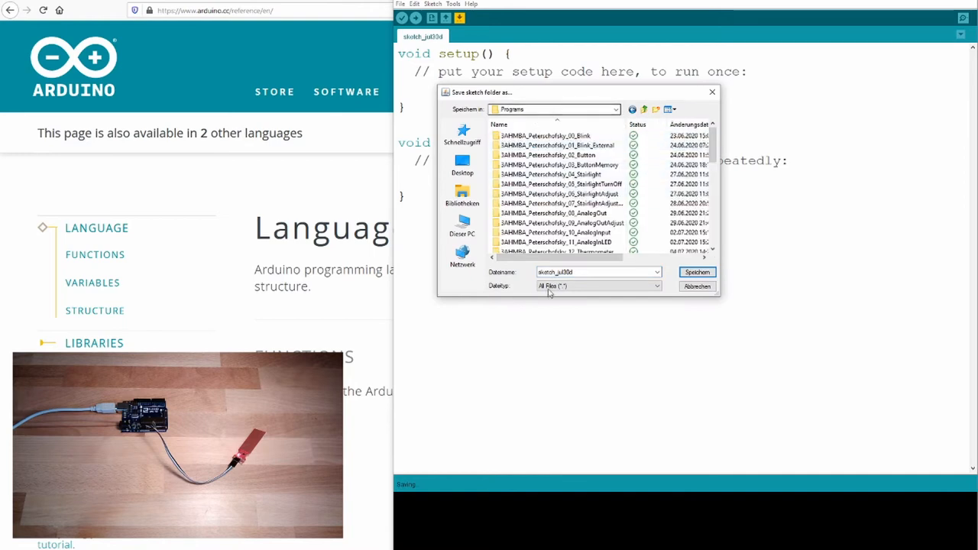
left_click(595, 272)
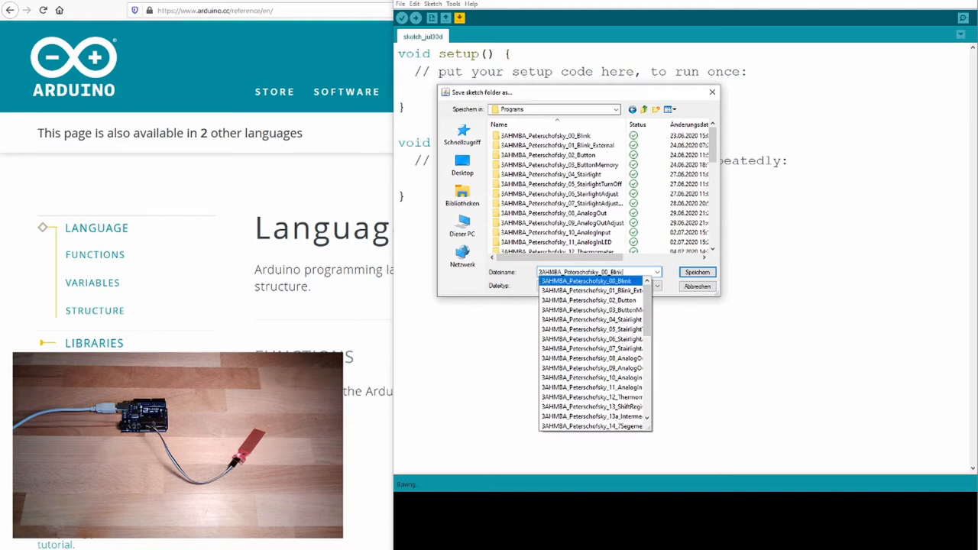
left_click(593, 339)
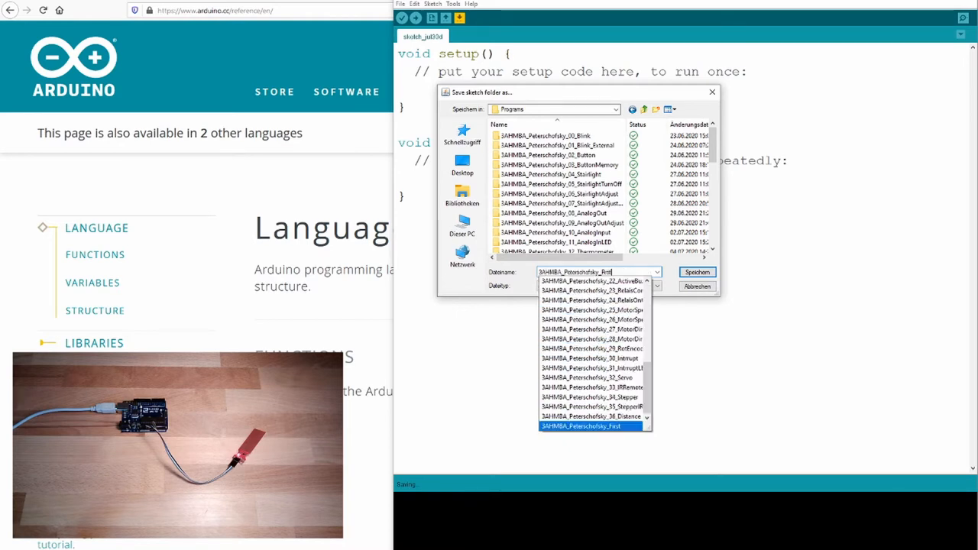
left_click(589, 416)
type("37_Le")
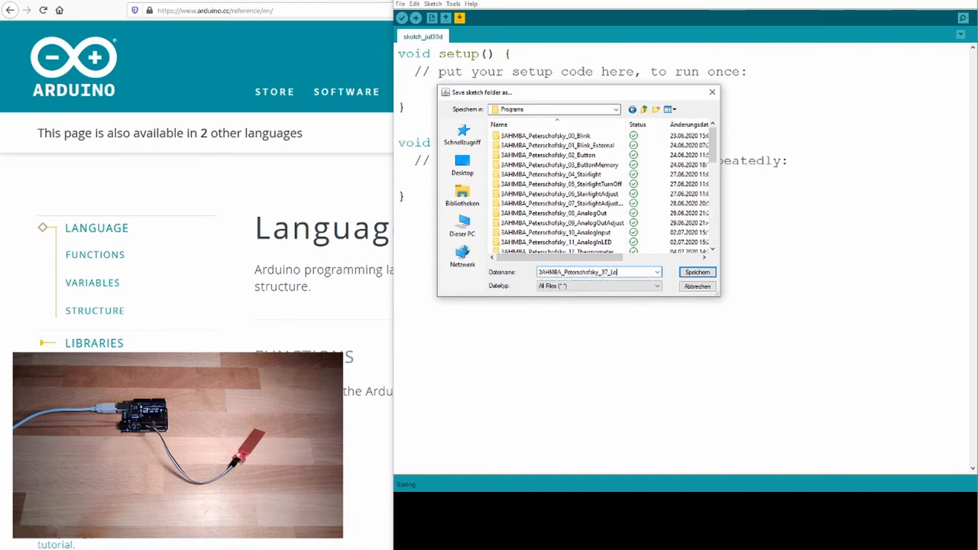
left_click(696, 272)
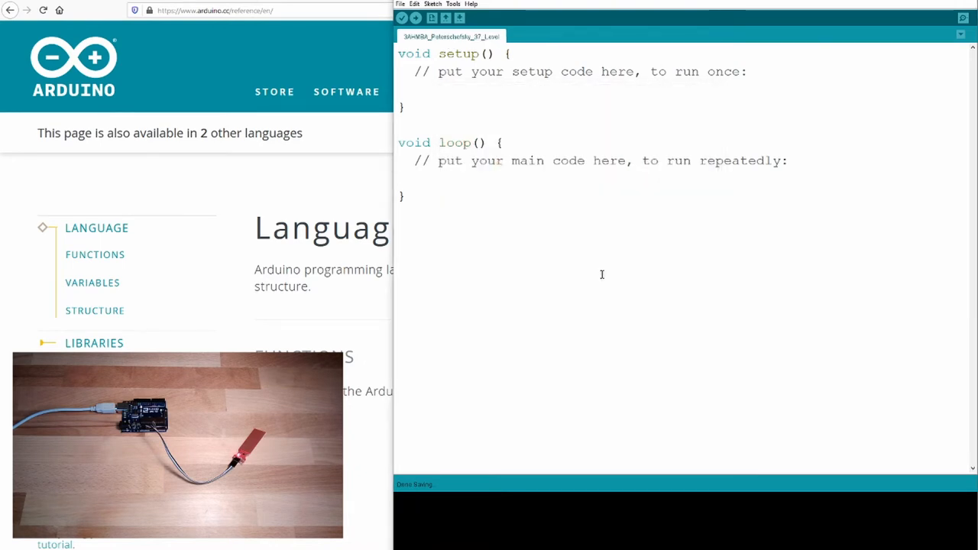
Add #define LEVEL_IN 0 at the top of the sketch
left_click(510, 53)
type("#ä")
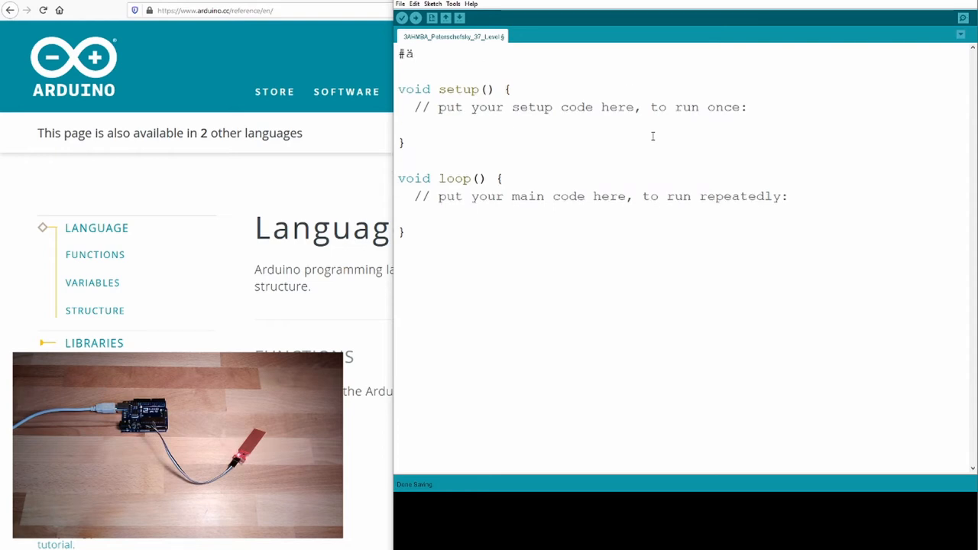
type("efine")
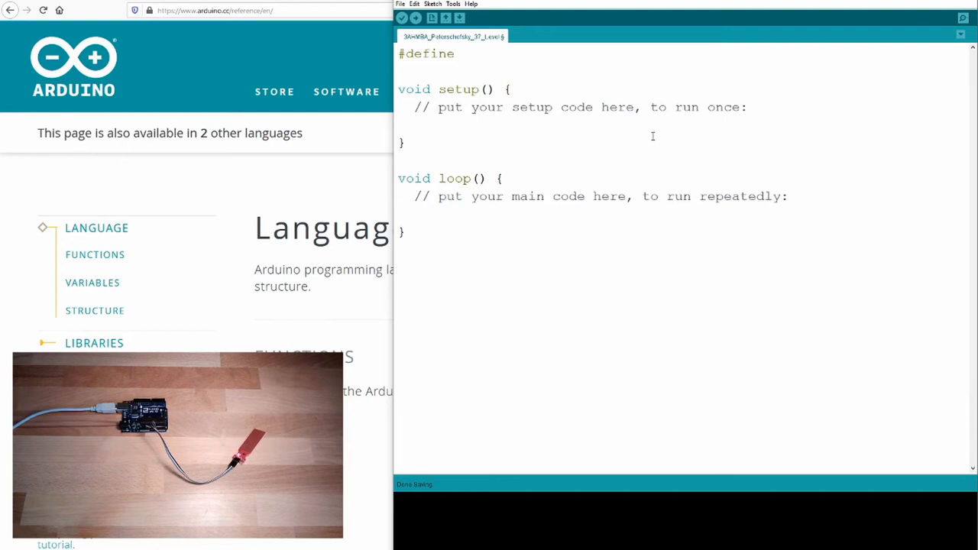
type("L")
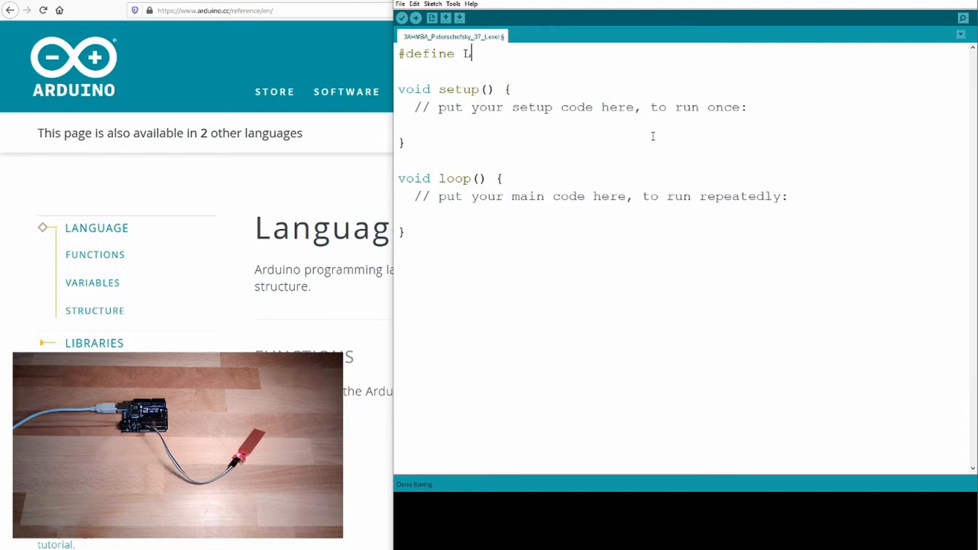
type("EVEL_IN")
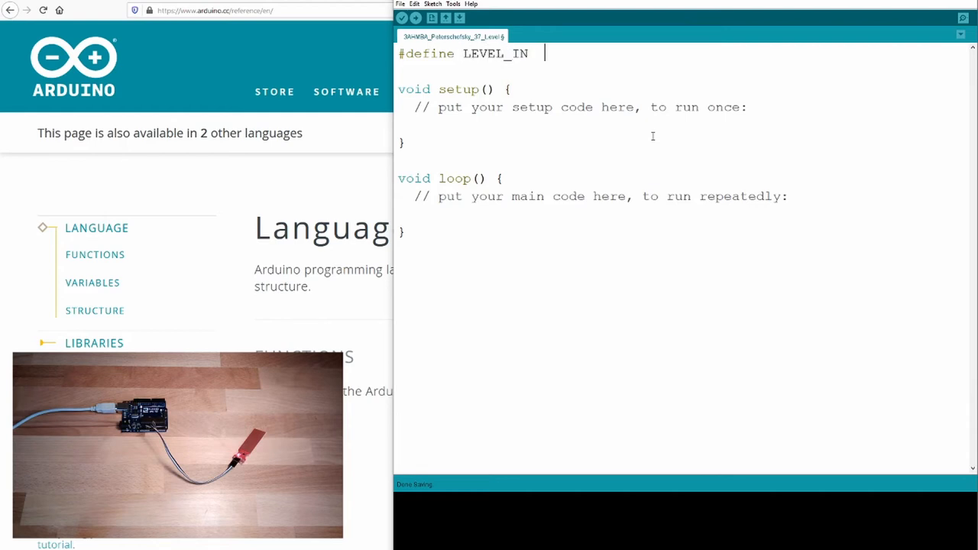
type("0")
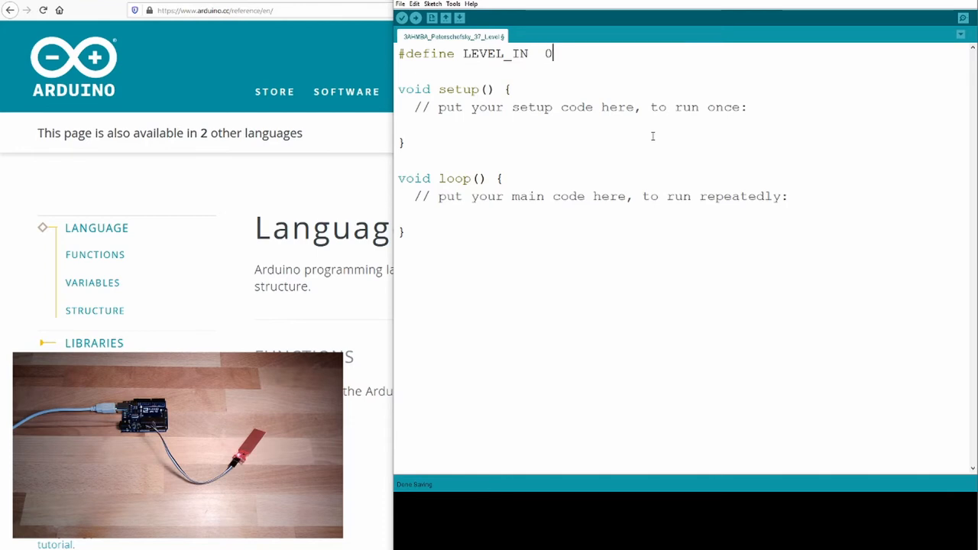
Replace the setup comment with Serial.begin(9600);
left_click(748, 107)
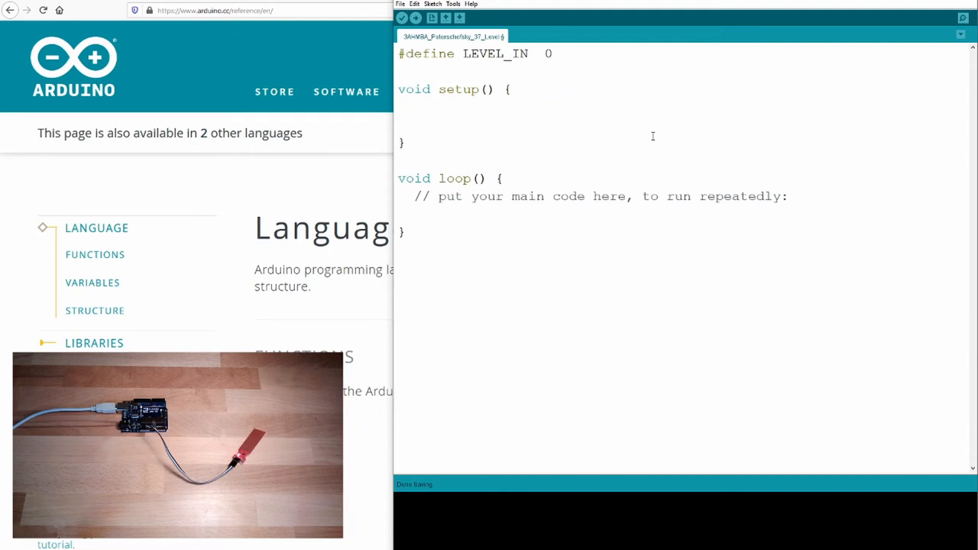
type("Serival.be")
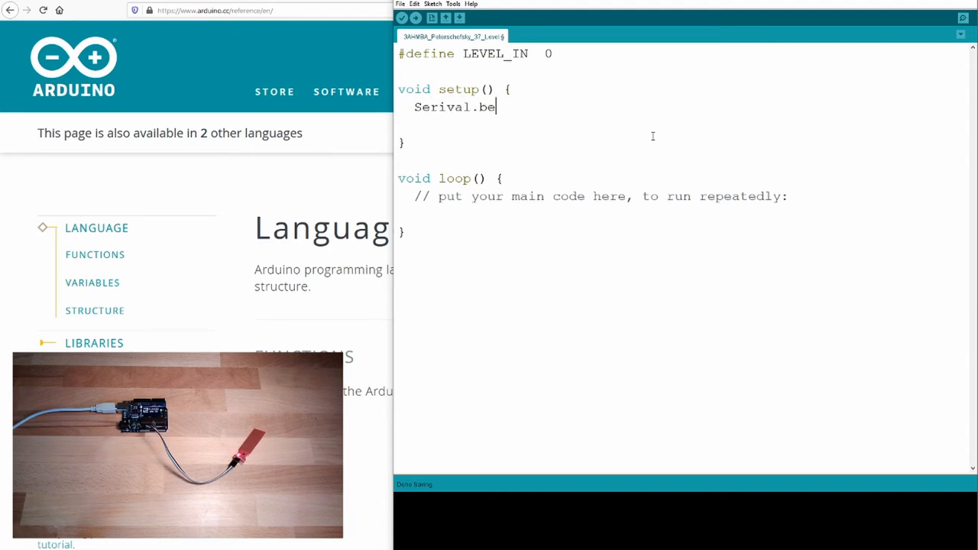
type("gin")
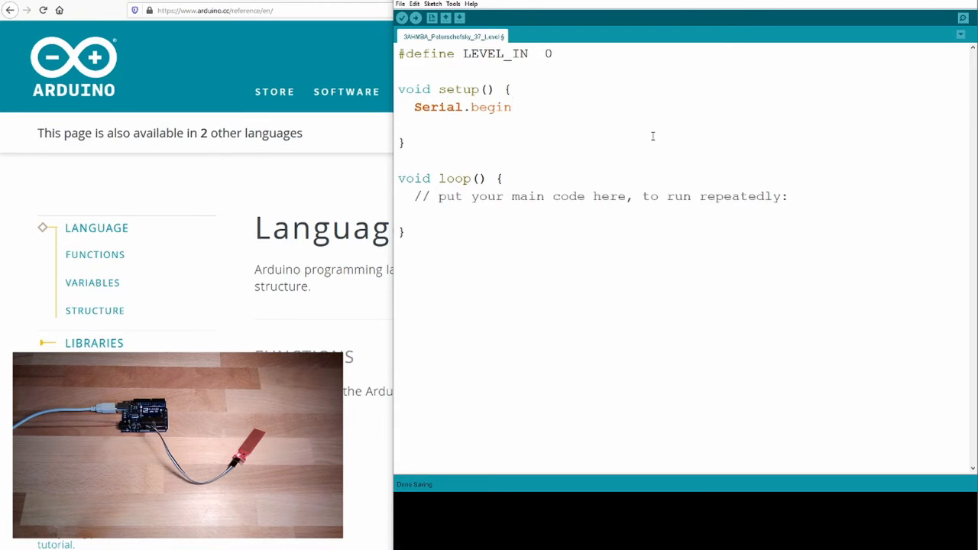
type(")9600);")
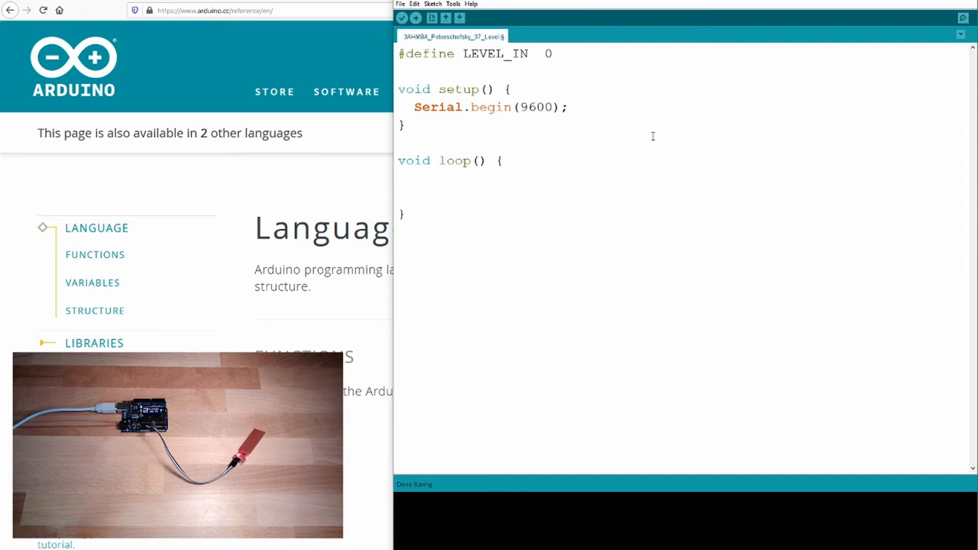
In loop(), read the sensor with int anaIn = analogRead(LEVEL_IN);
left_click(416, 177)
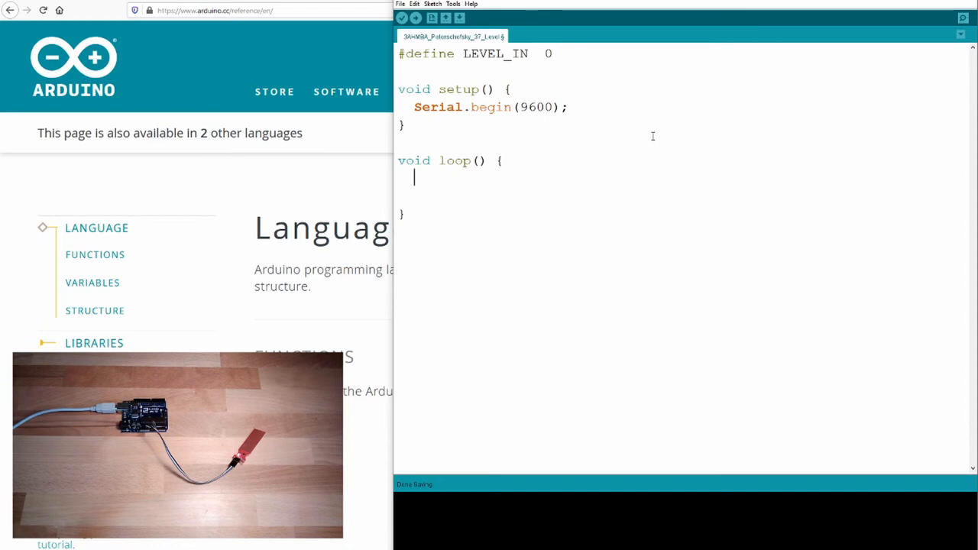
type("in")
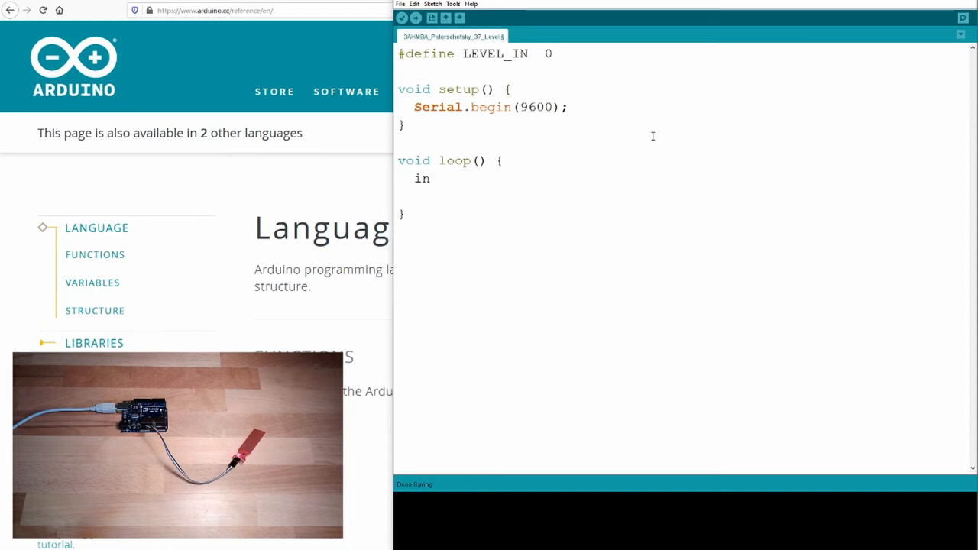
type("t")
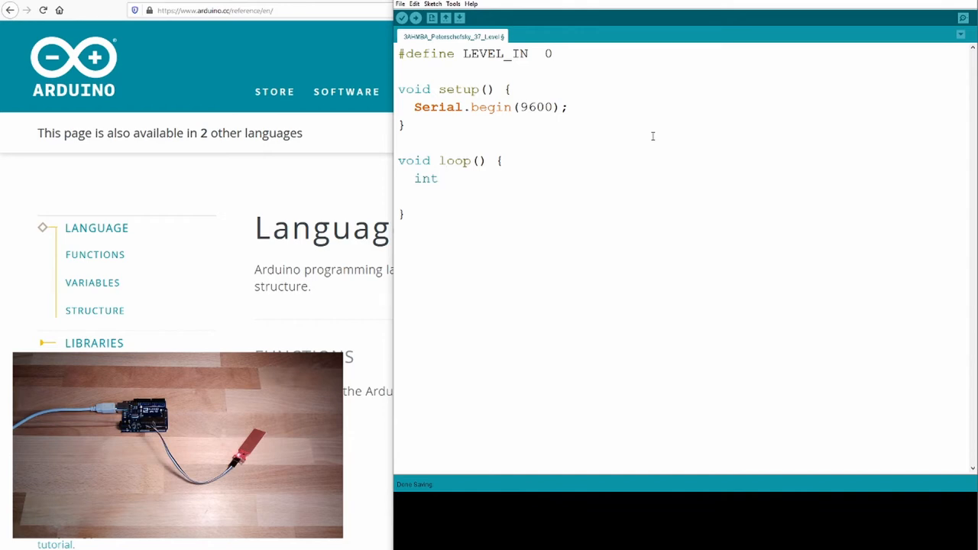
type("anaIn =")
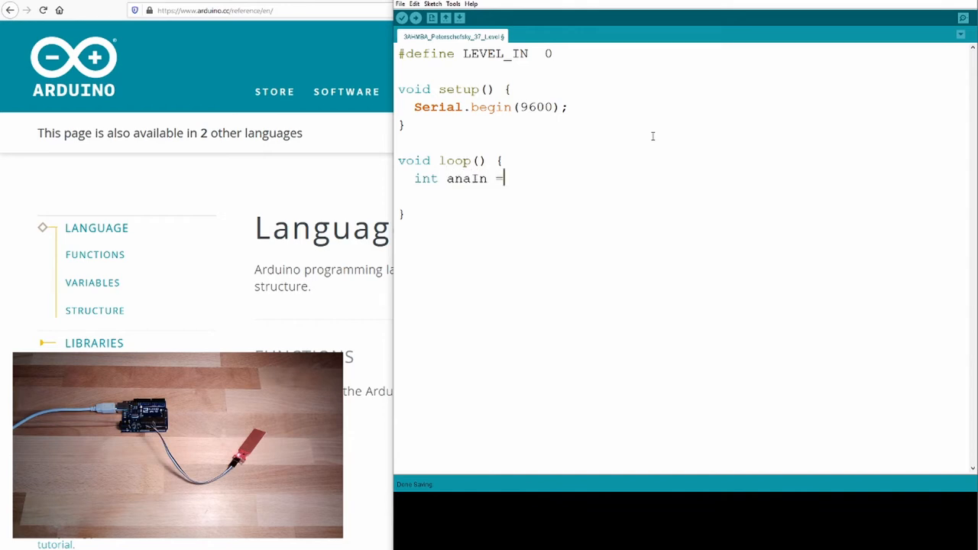
type("anlaogRead")
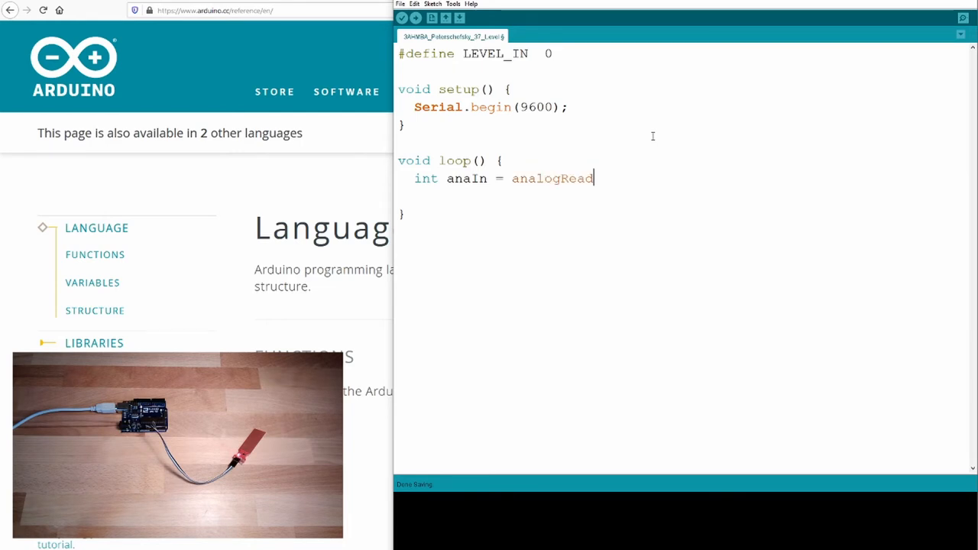
type("(")
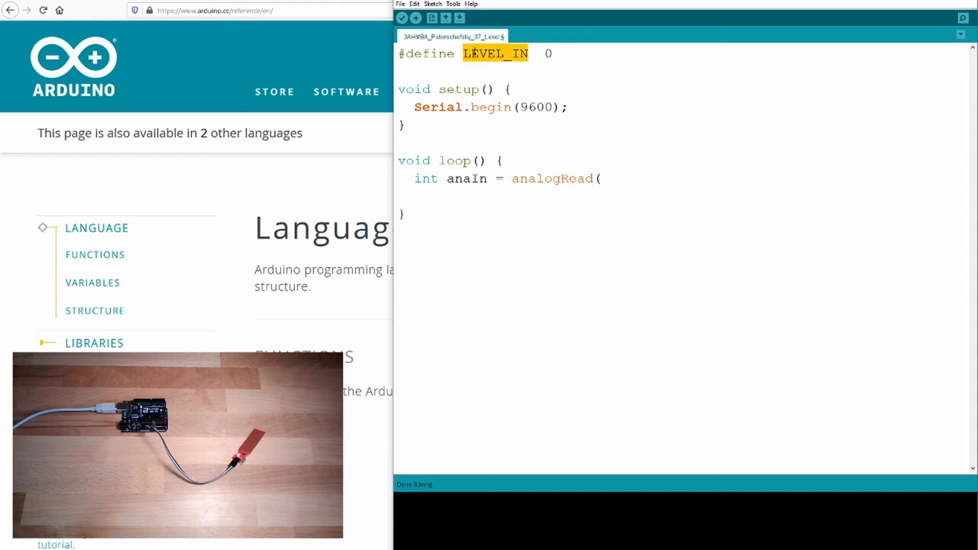
type("LEVEL_IN")
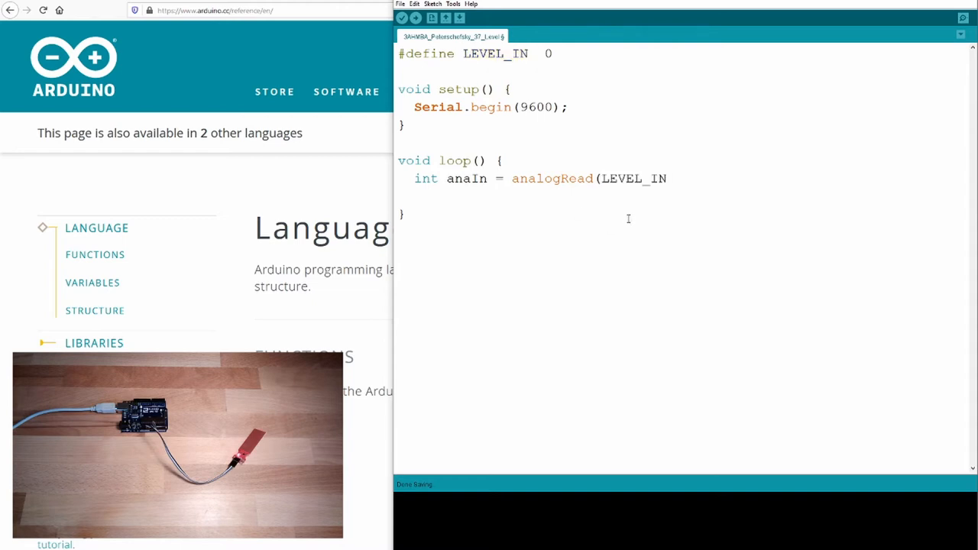
type(");")
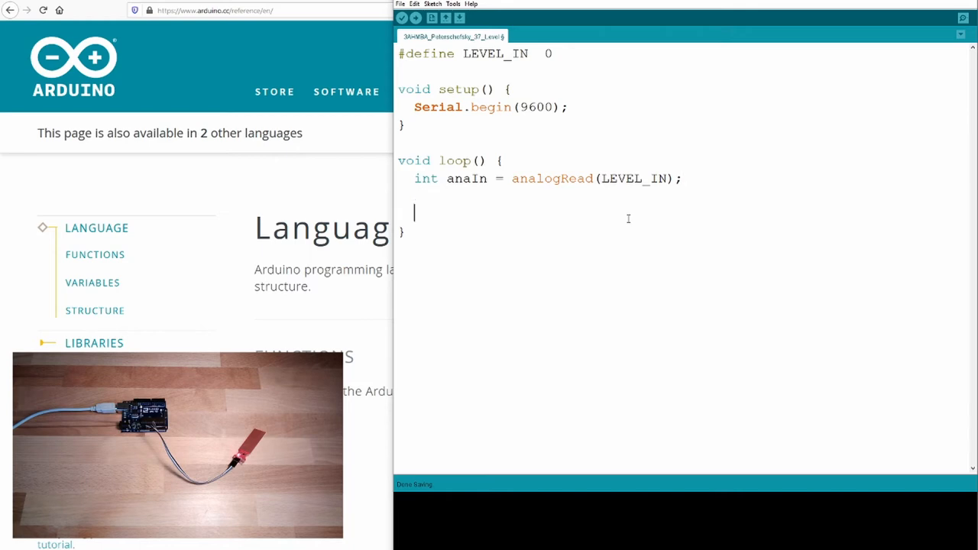
Print the label with Serial.print("Input: ");
type("Serial.")
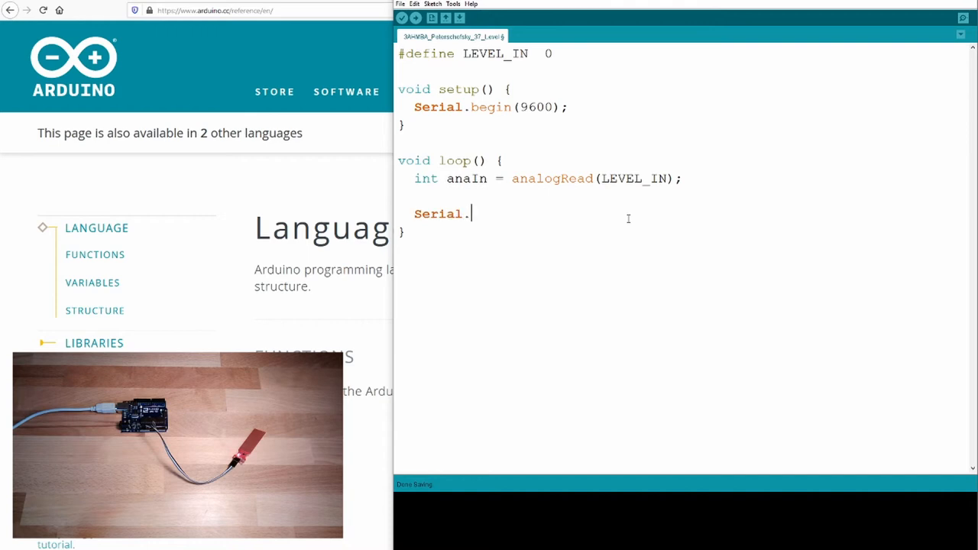
type("pr")
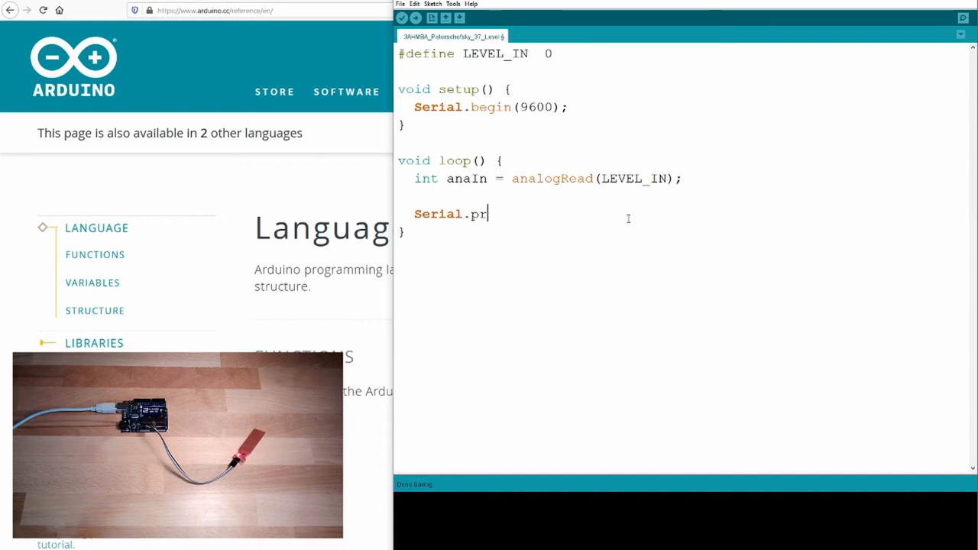
type("rint")
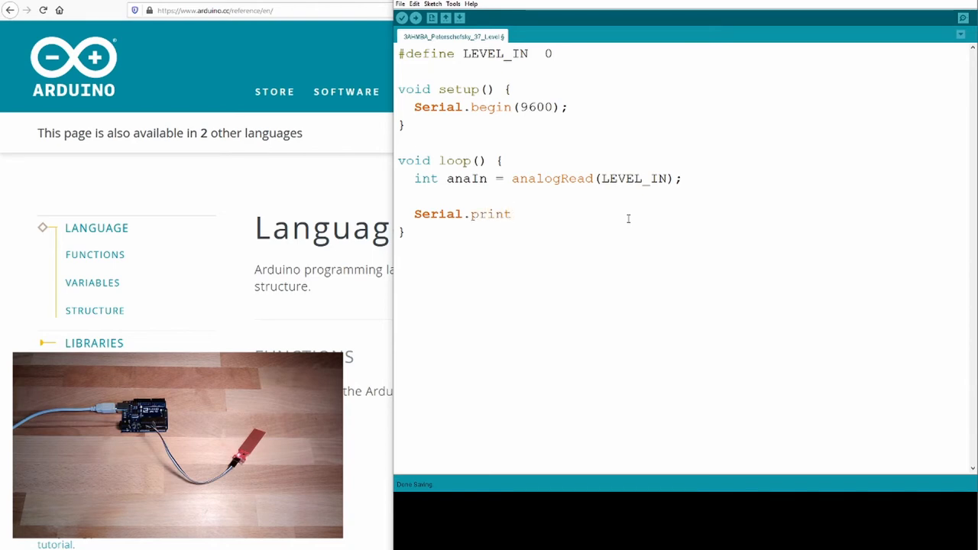
type("(\"In")
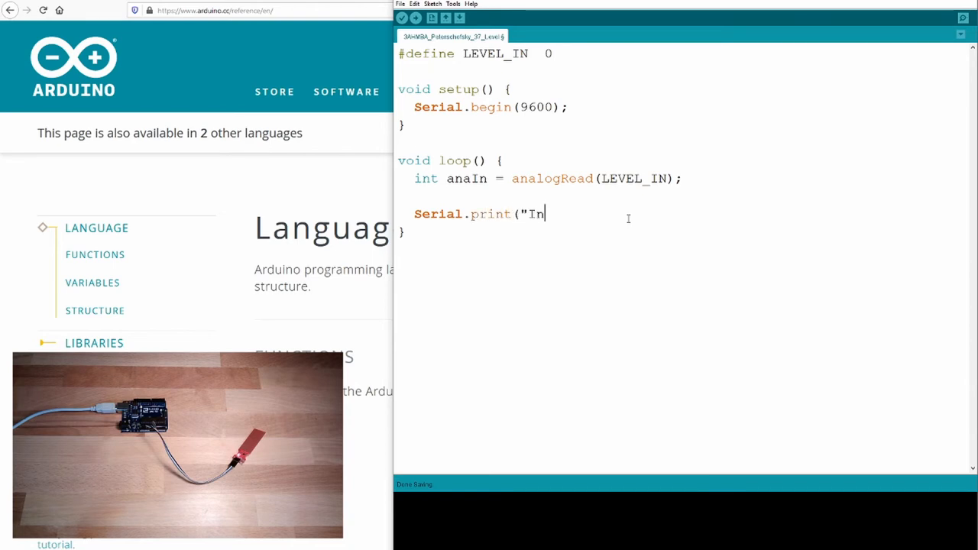
type("p")
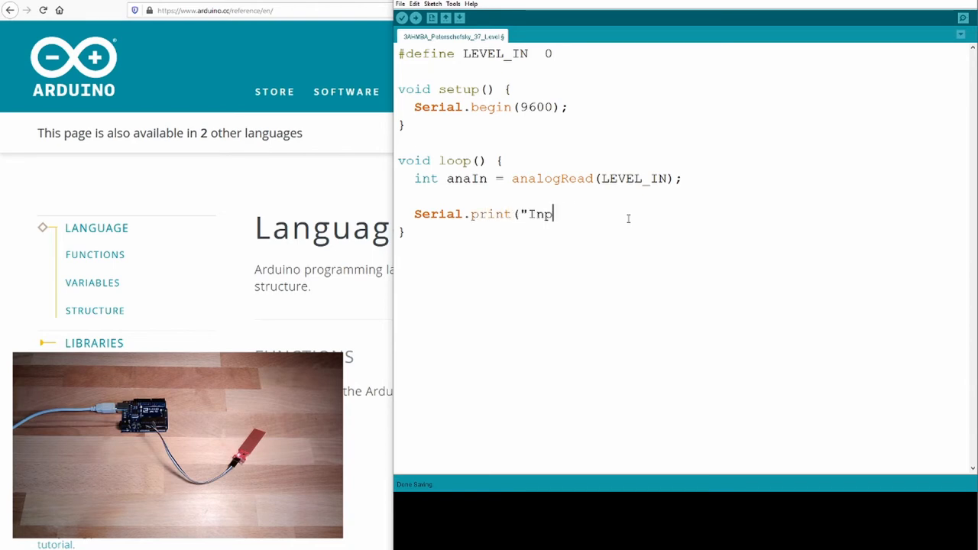
type("ut: \");")
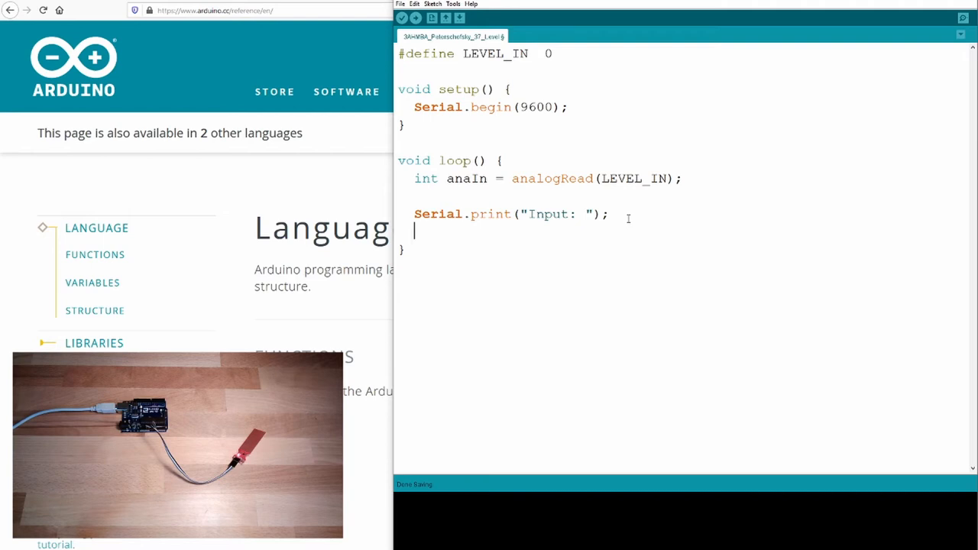
Print the percentage with Serial.print(((float)anaIn)/10.23, 2);
type("Serial.")
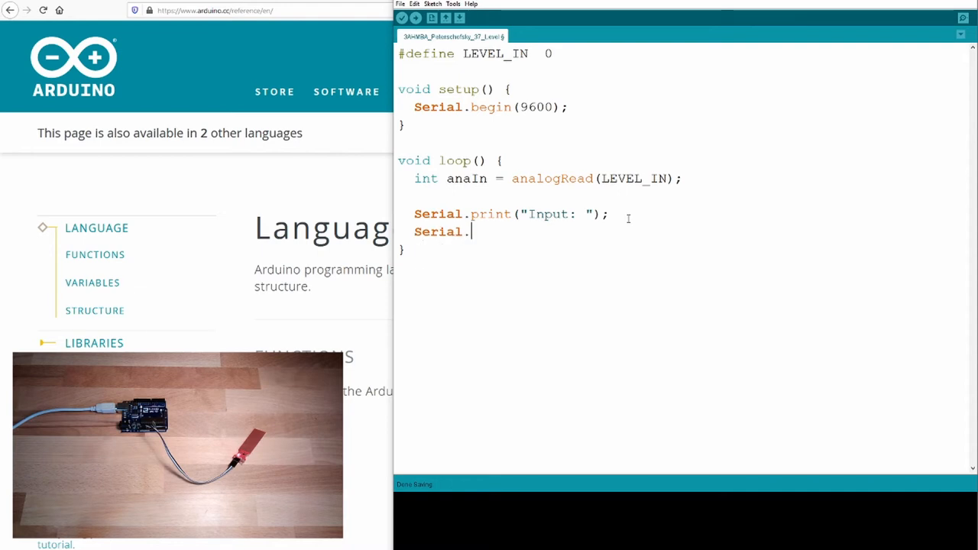
type("print(")
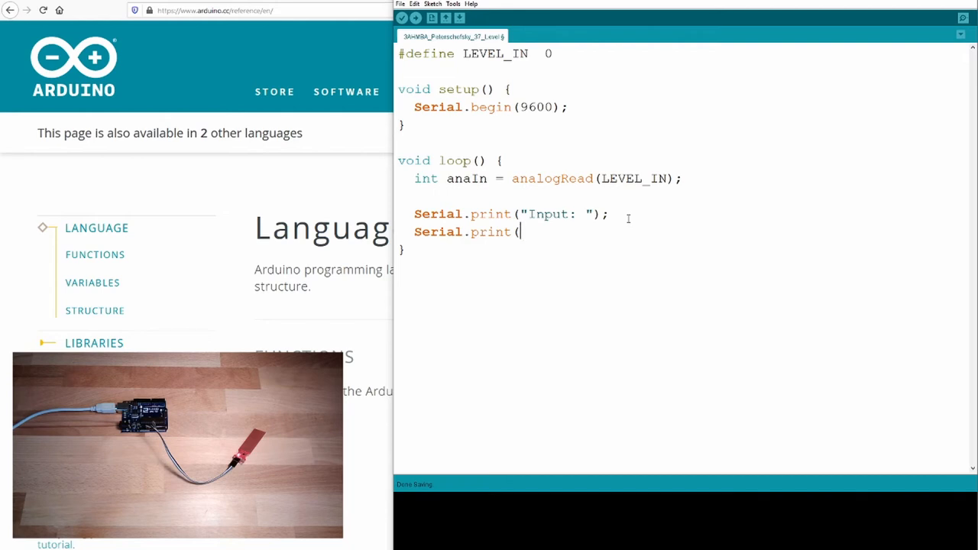
type("(")
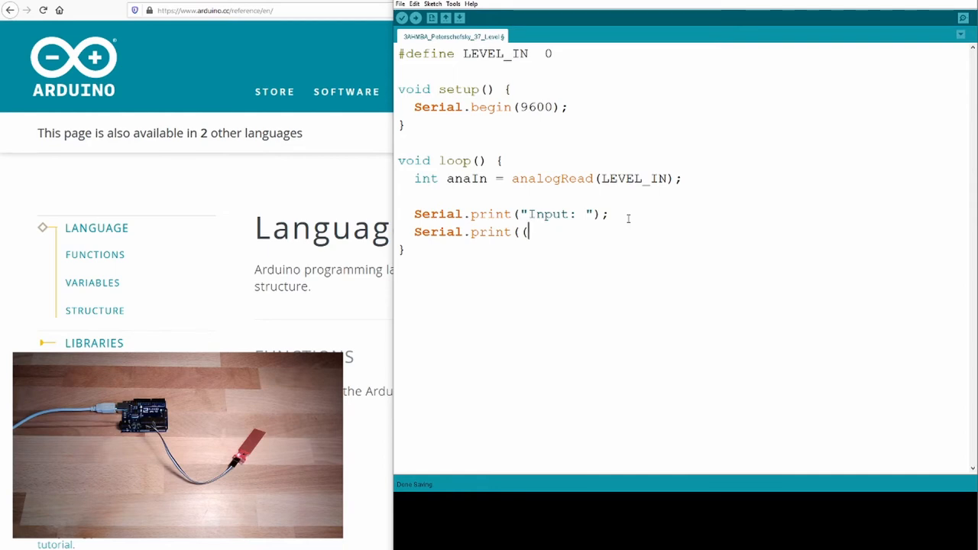
type("float)")
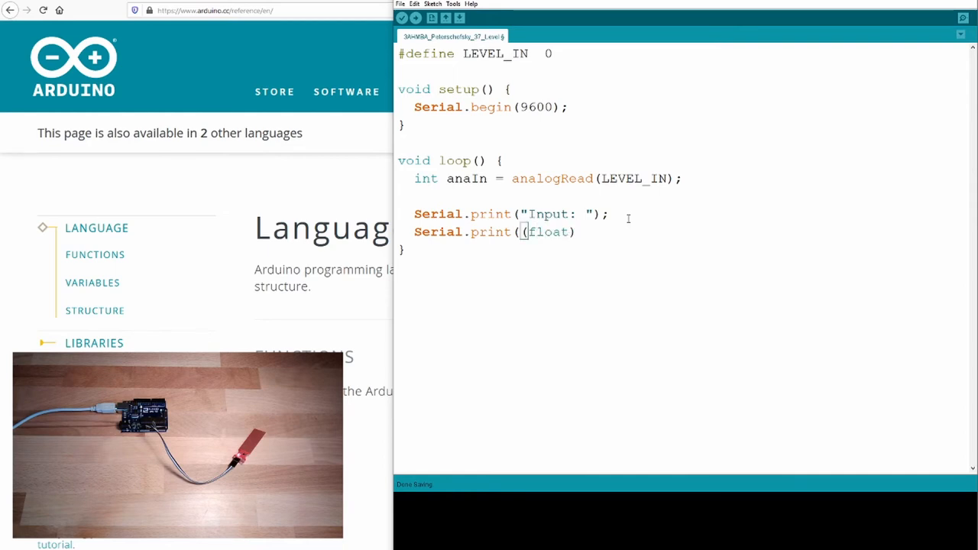
double_click(466, 178)
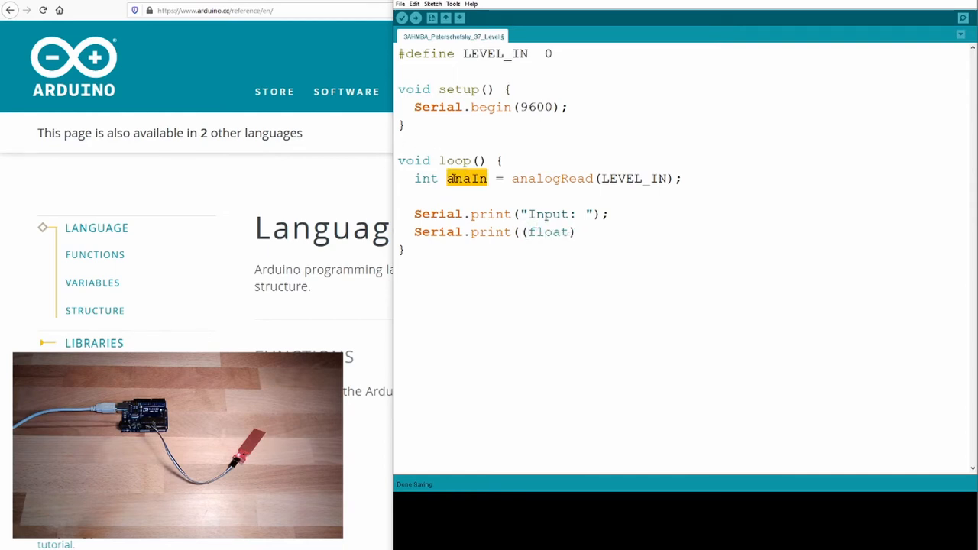
type("anaIn")
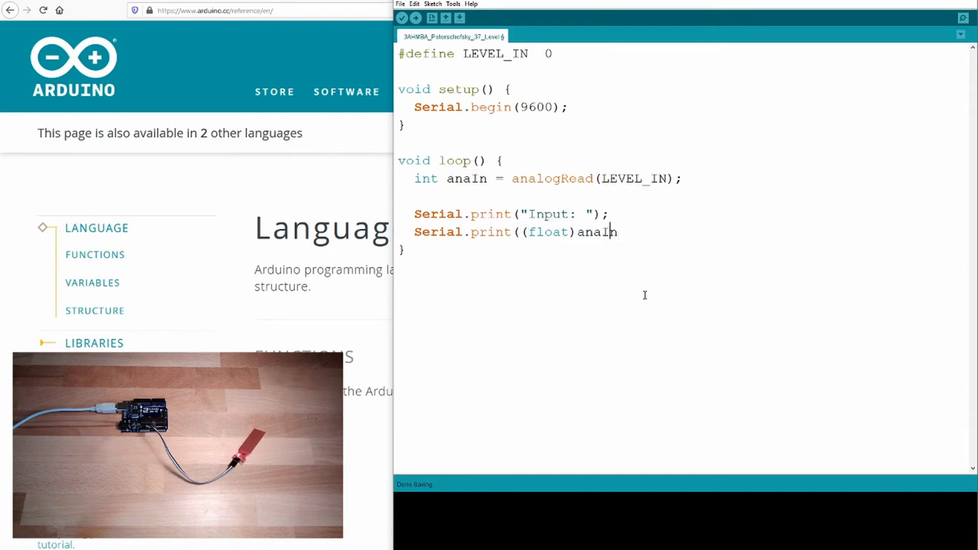
type("(")
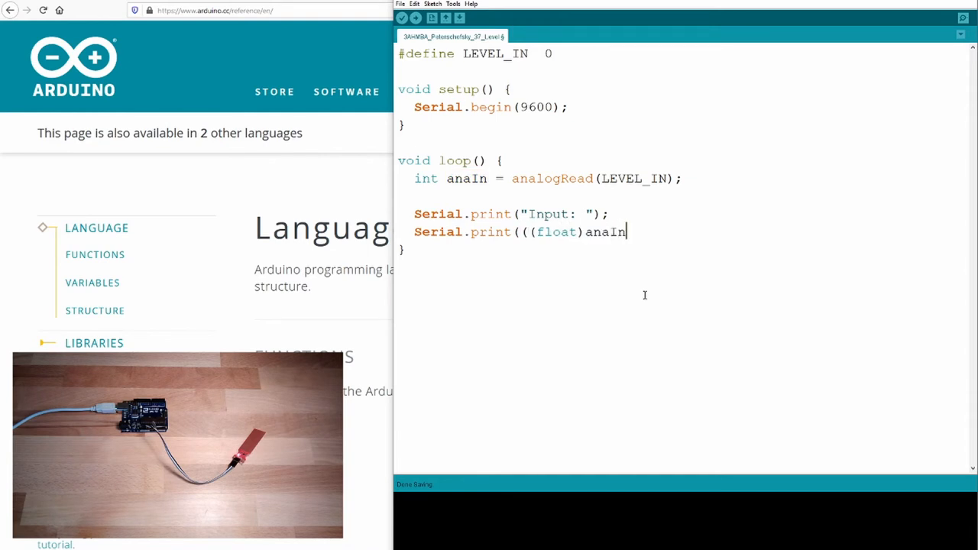
type("/1")
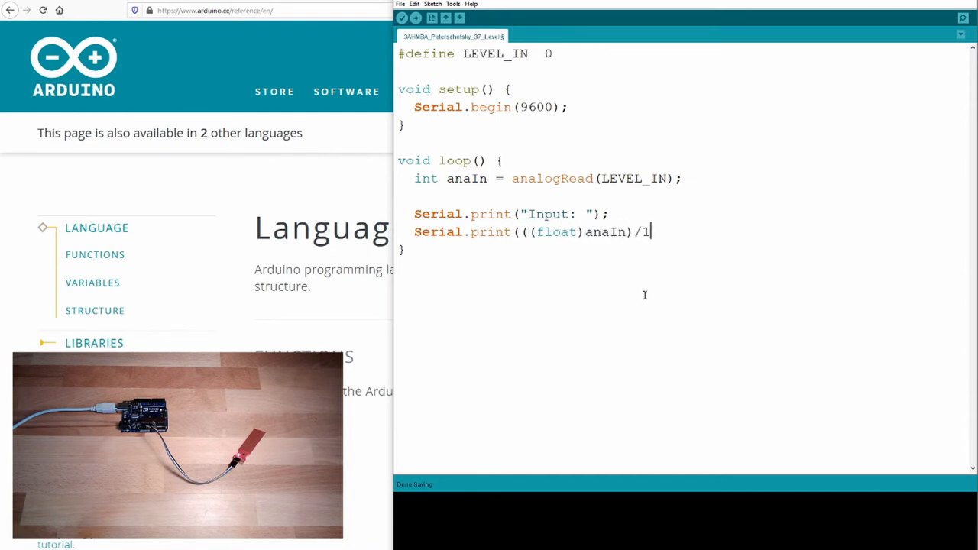
type("0.23")
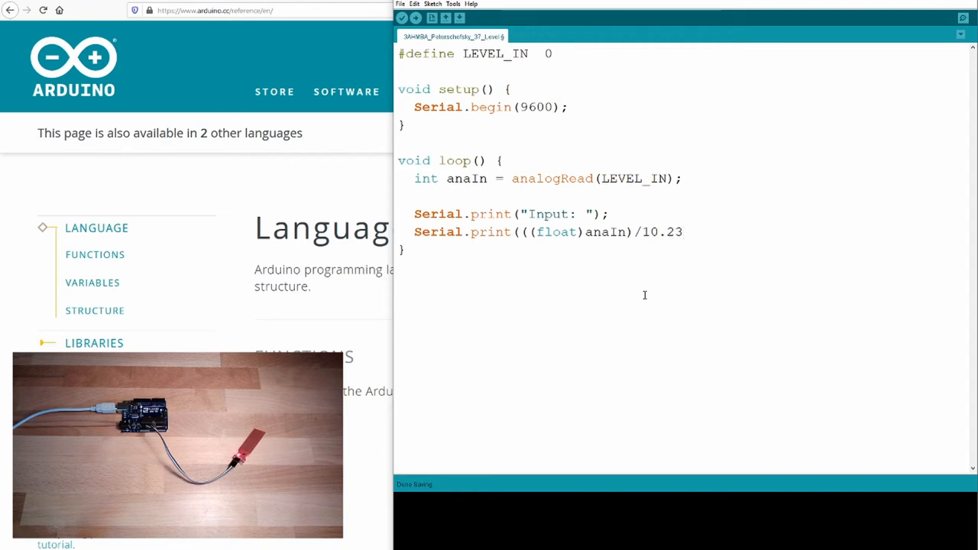
type("(")
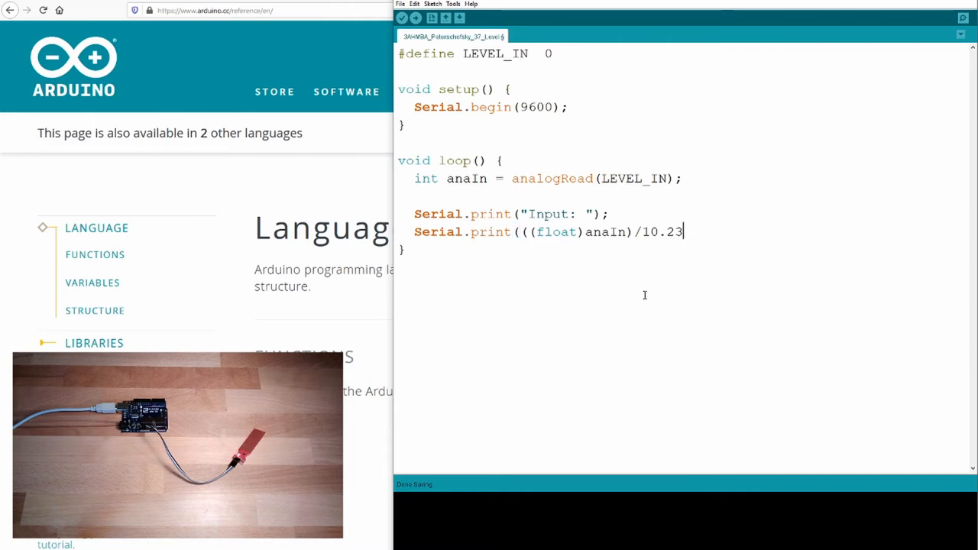
type(", 2);")
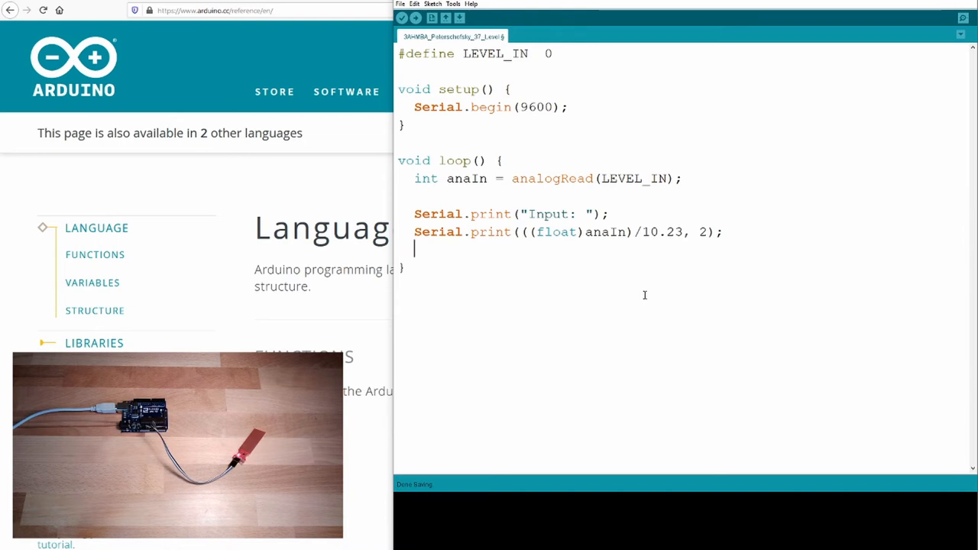
End the line with Serial.println(" %"); and add delay(500); between readings
type("Serial.print(\"Input: \");")
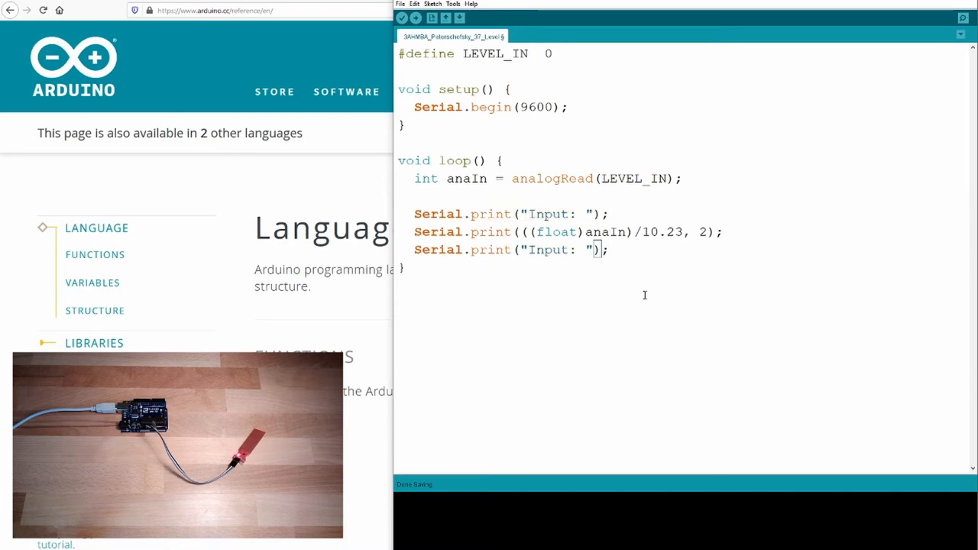
type("ln")
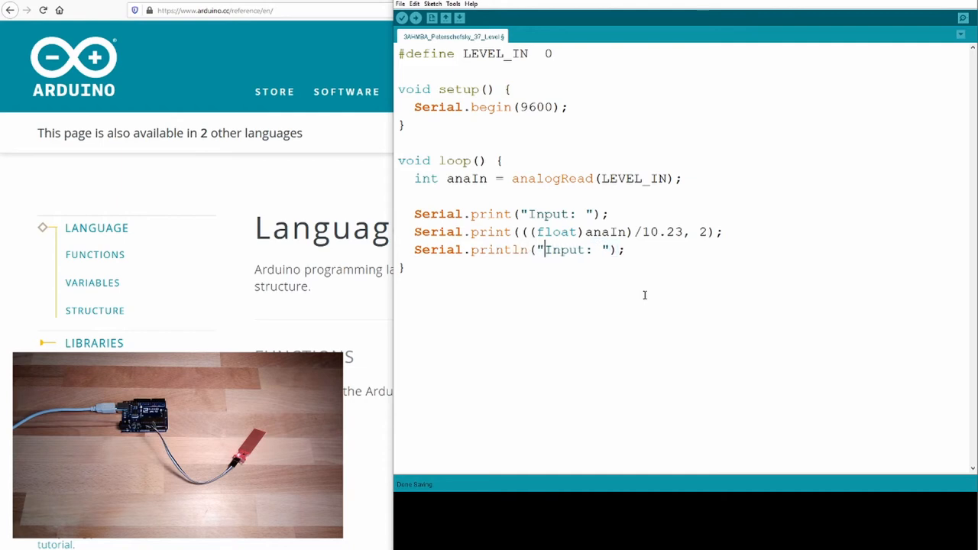
type("%")
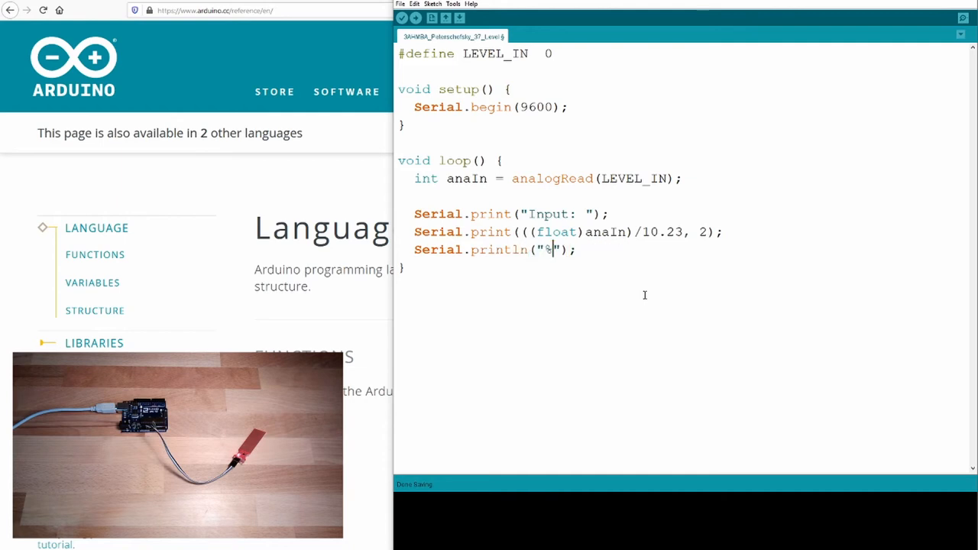
type("\" \"")
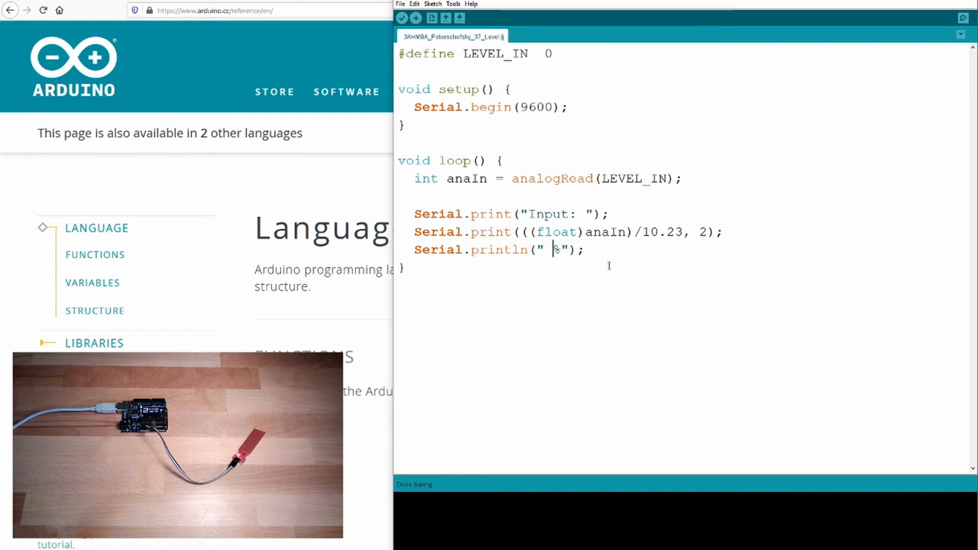
type("de")
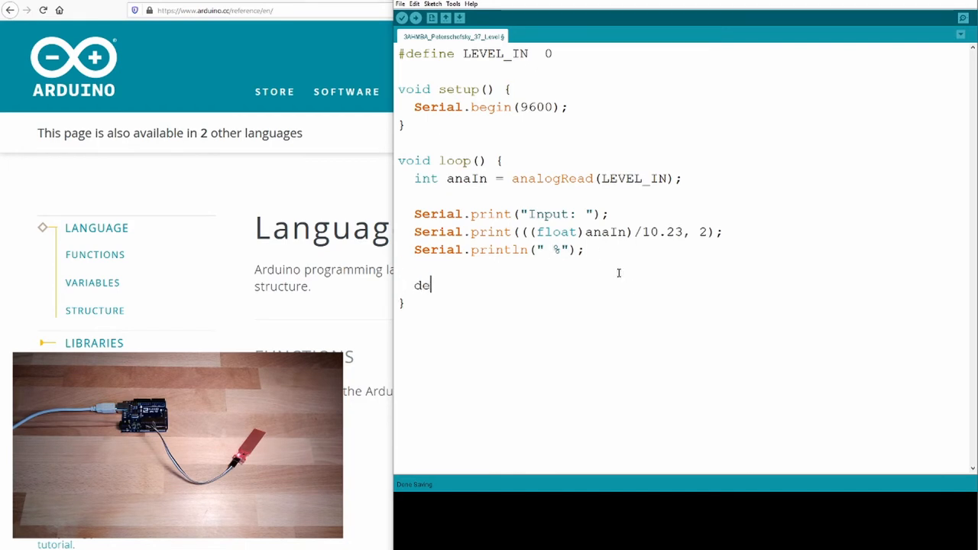
type("lay(")
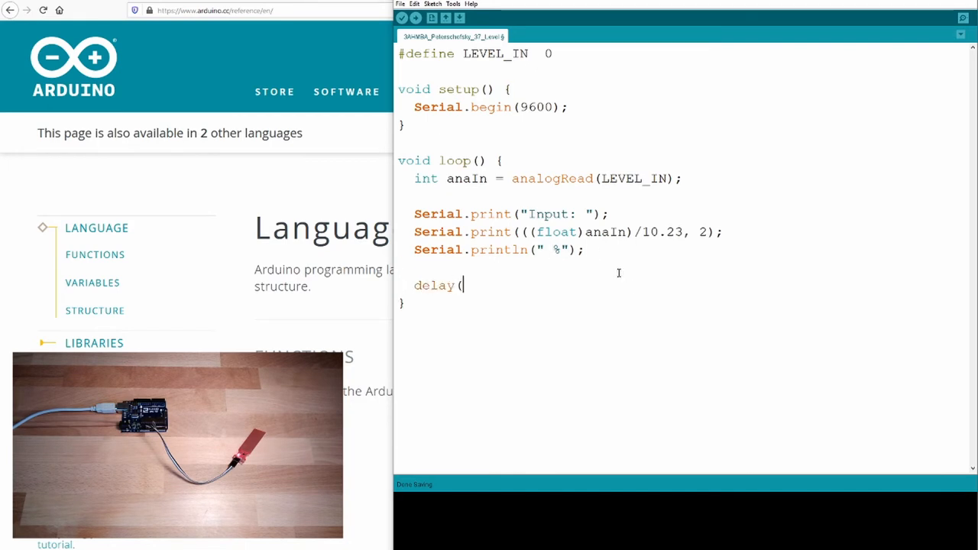
type("500);")
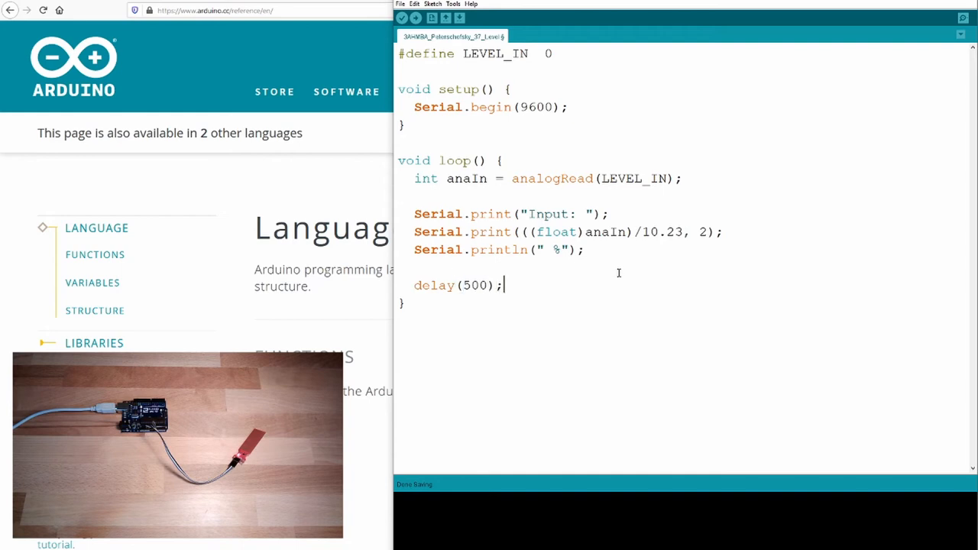
mouse_move(510, 298)
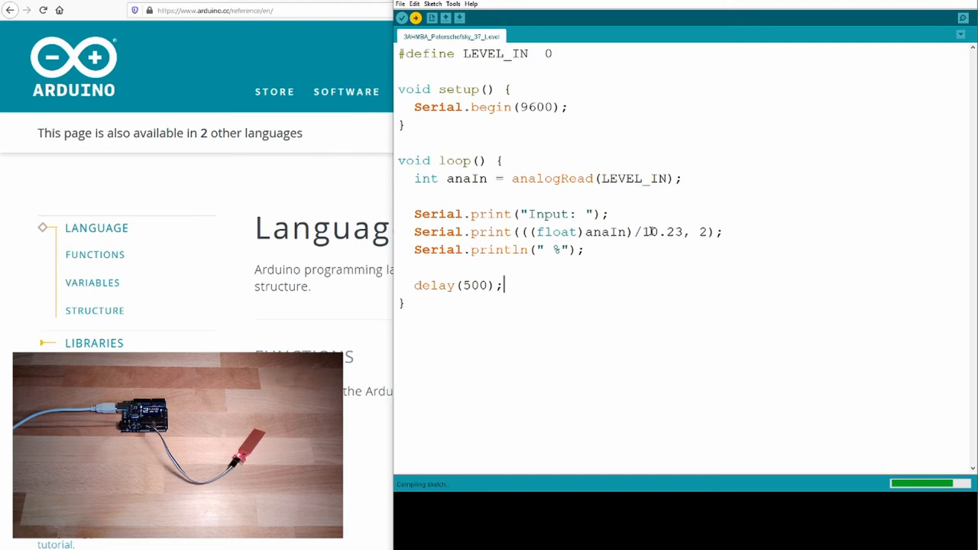
Upload the sketch to the board and open the Serial Monitor showing Input: 0.00 %
left_click(416, 17)
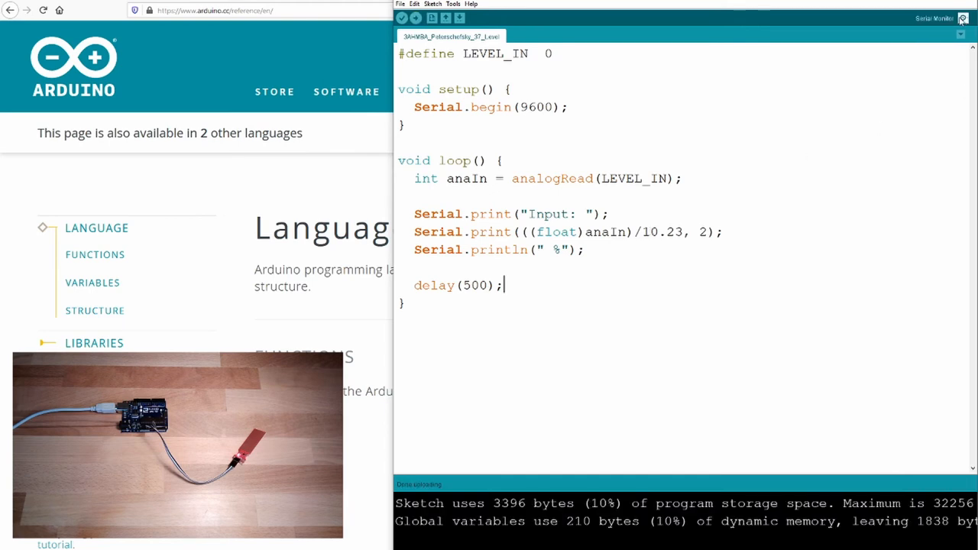
left_click(962, 18)
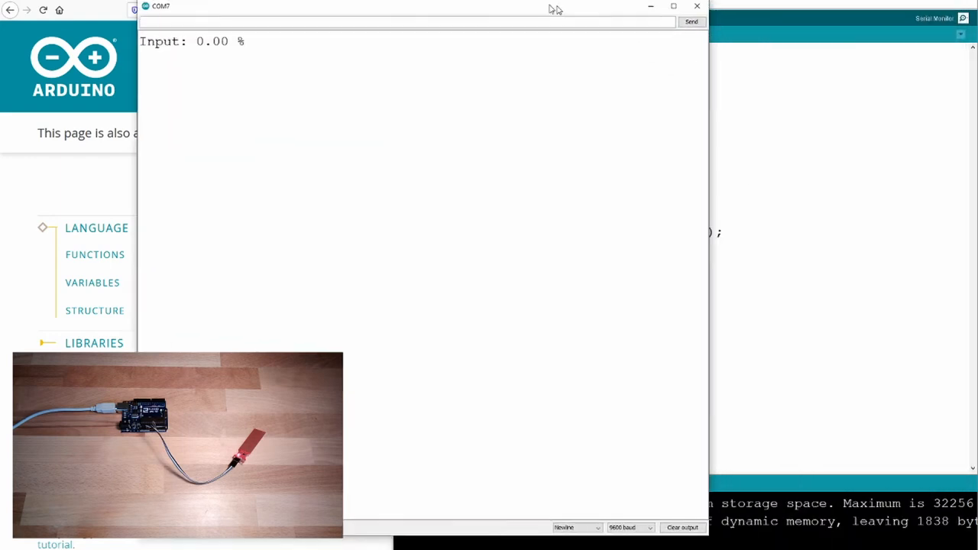